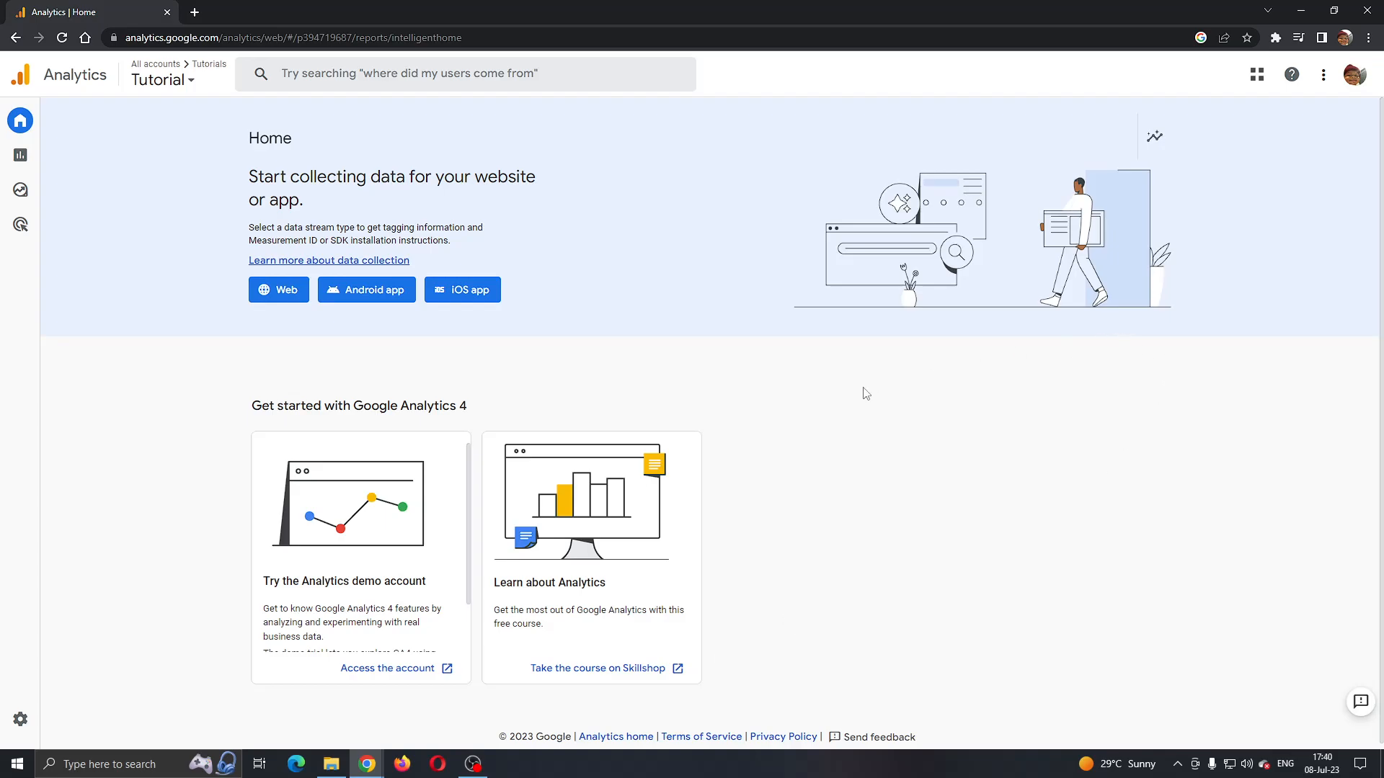
mouse_move(811, 277)
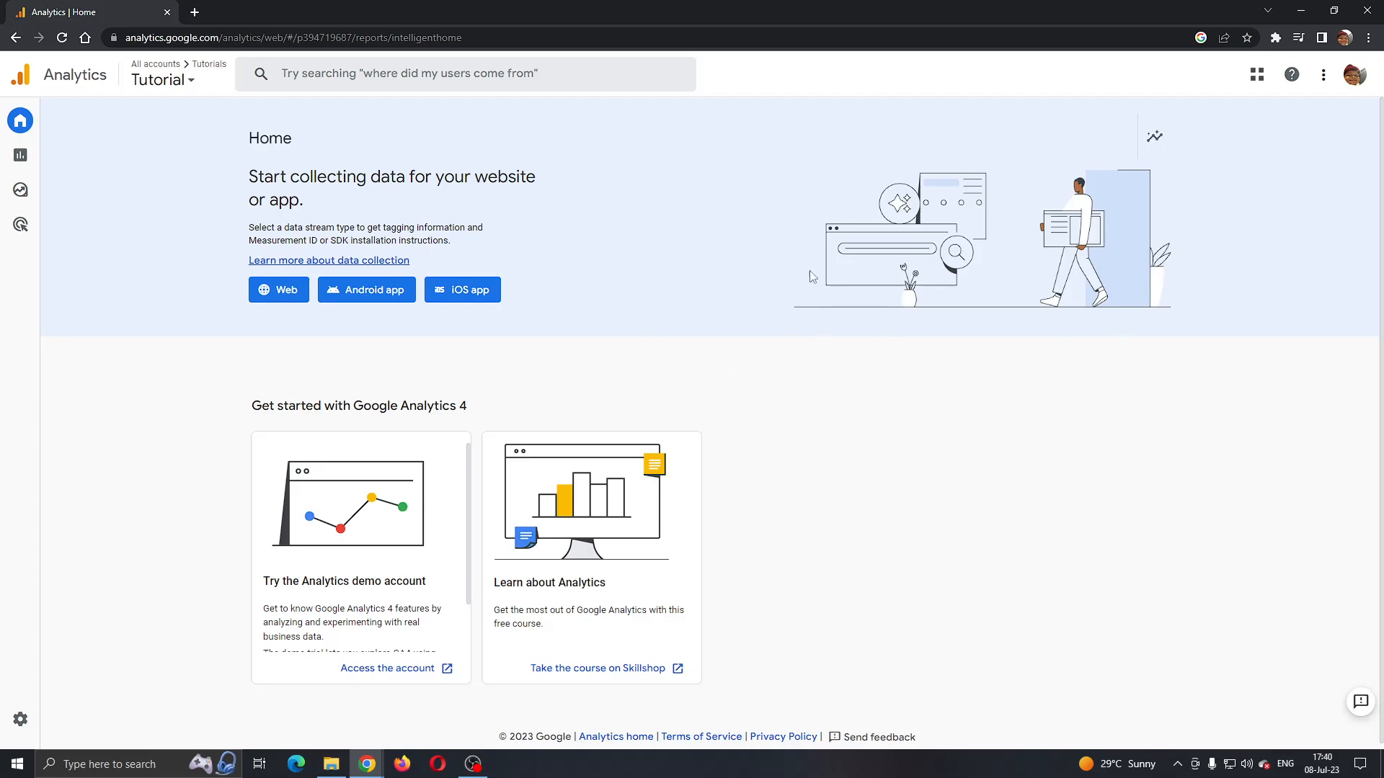
mouse_move(648, 214)
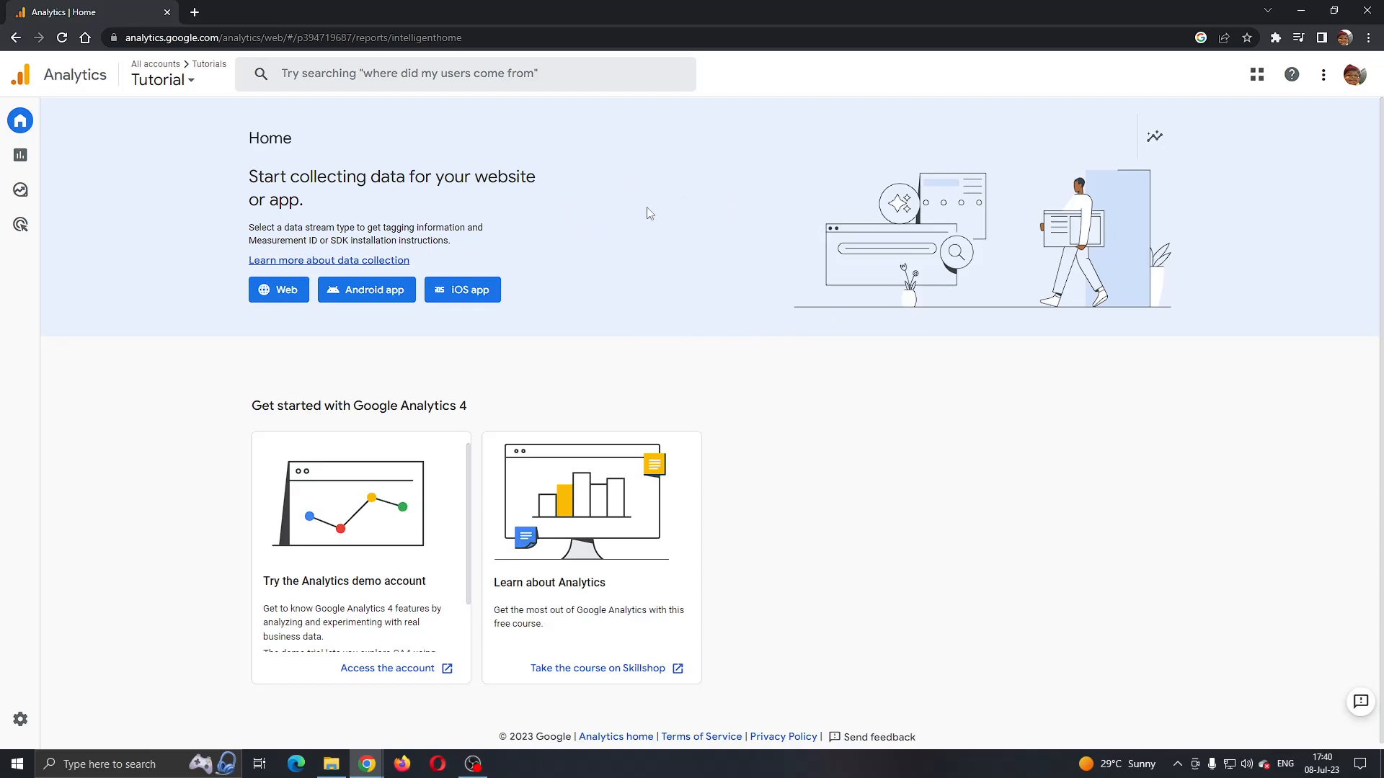
mouse_move(653, 222)
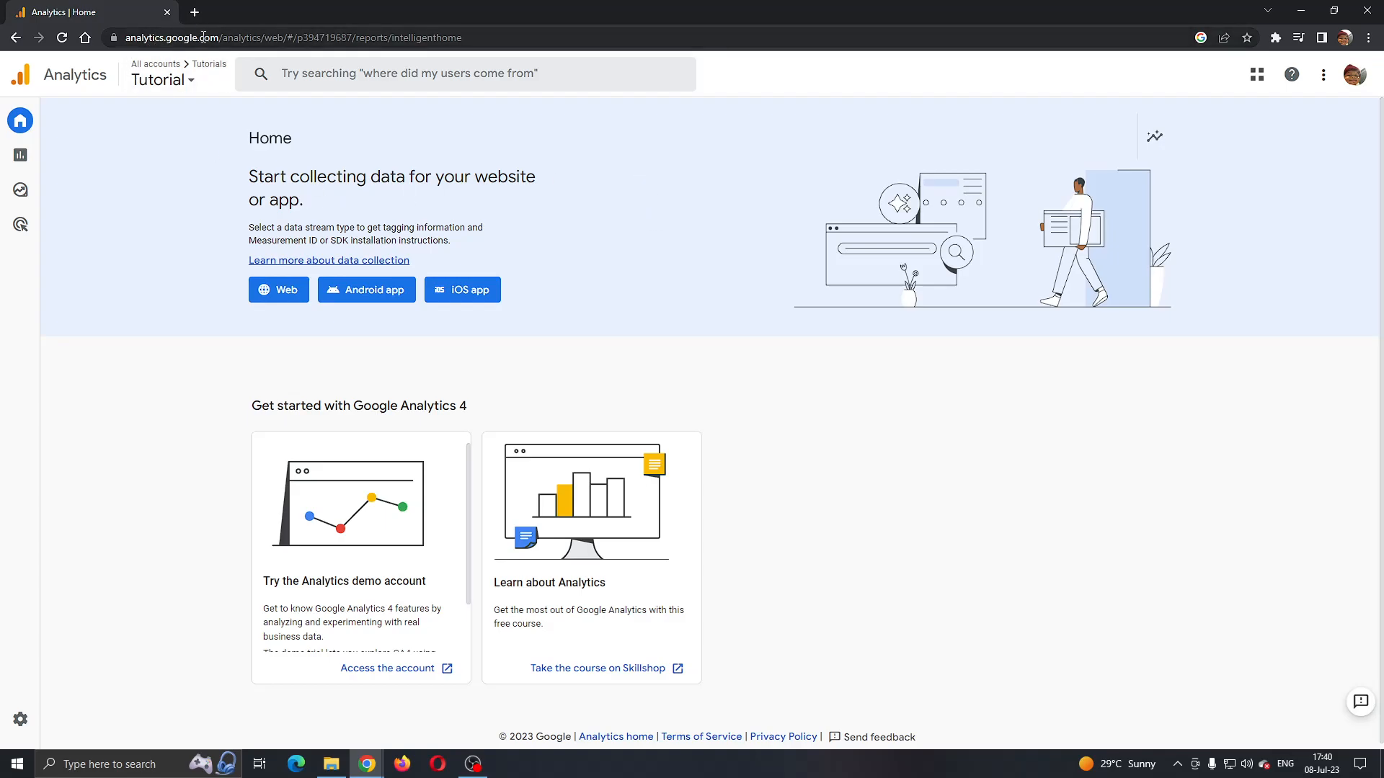
mouse_move(729, 369)
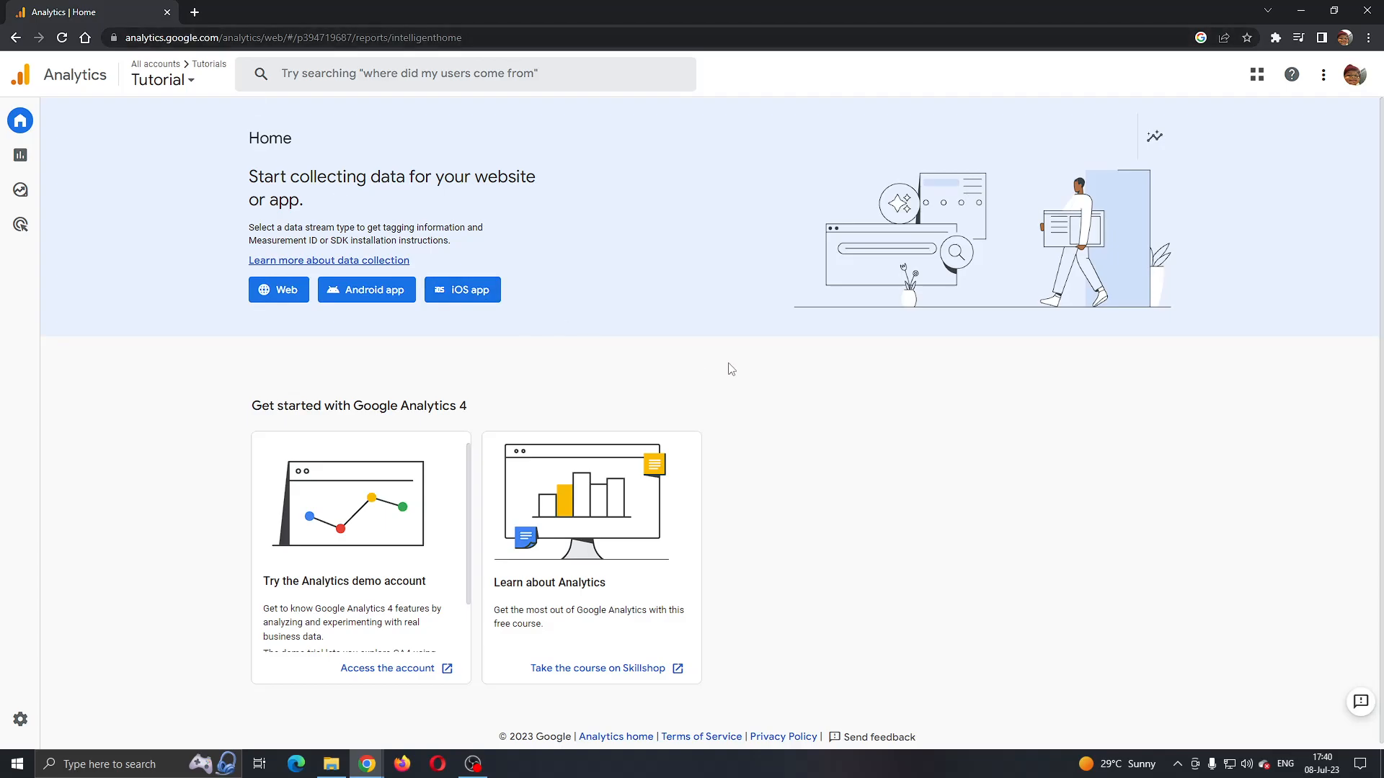
mouse_move(1201, 490)
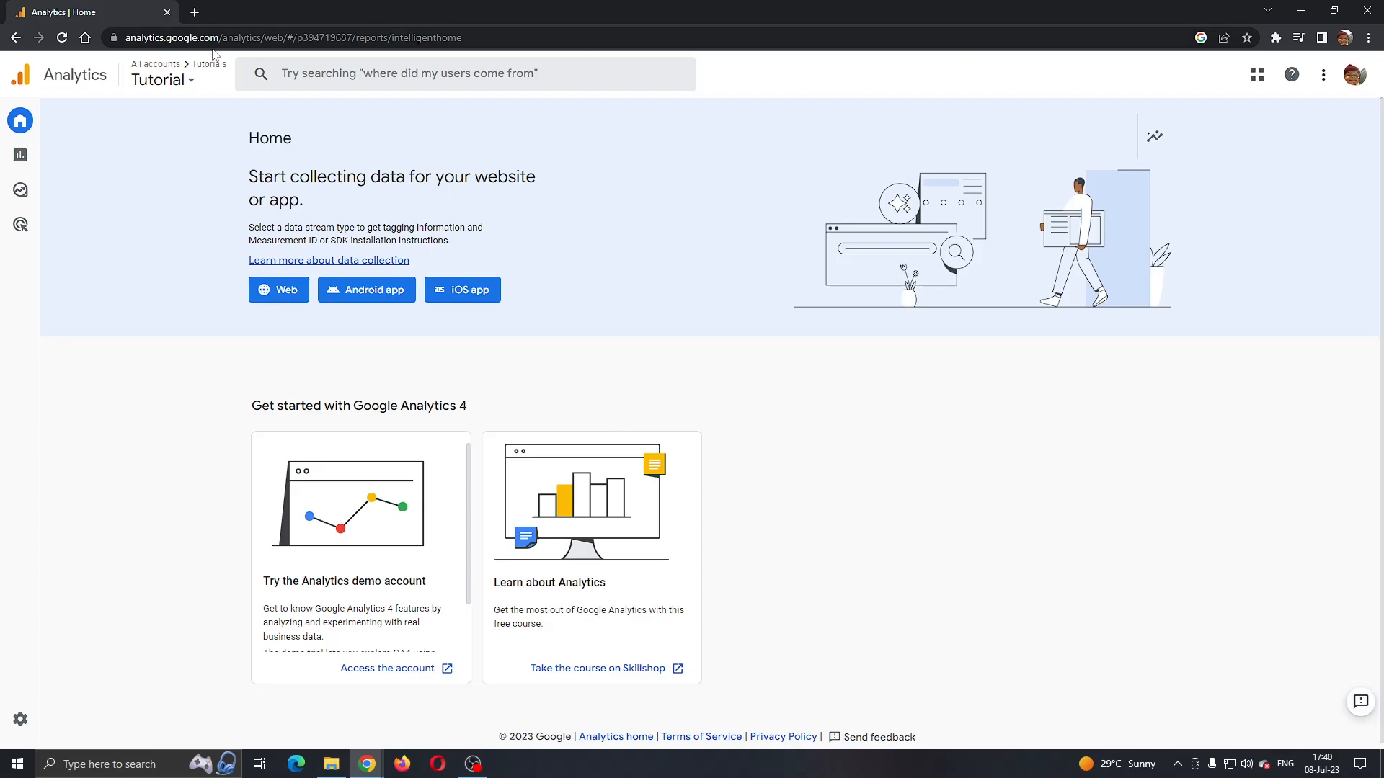
mouse_move(766, 333)
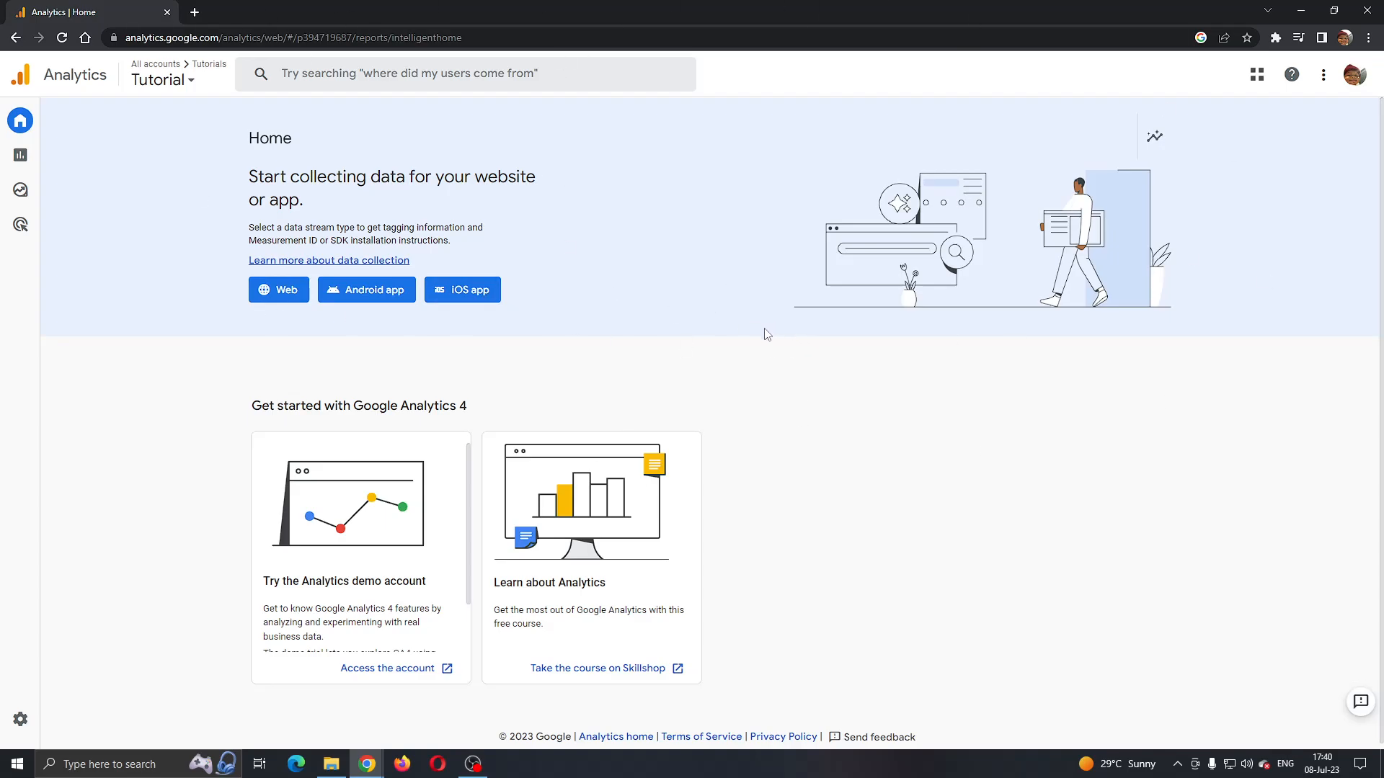
mouse_move(679, 362)
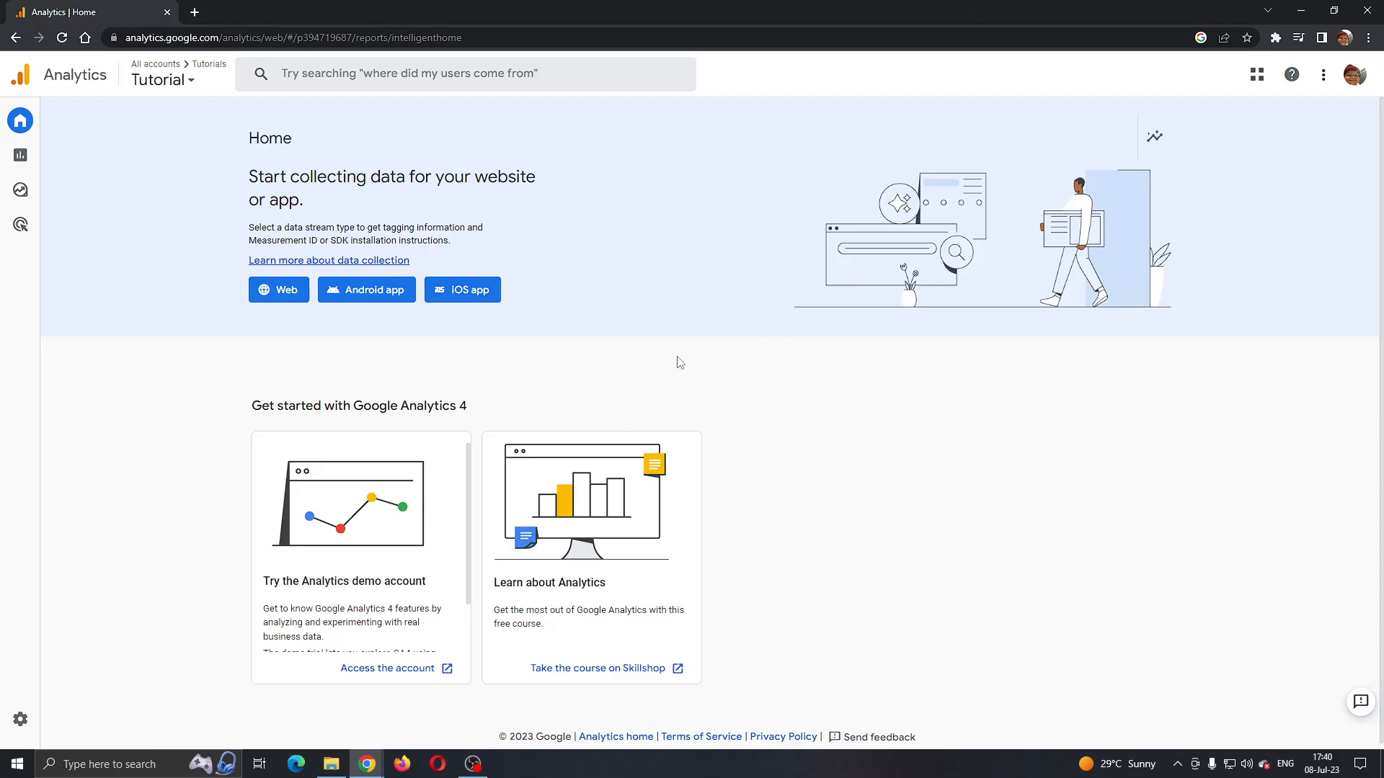
mouse_move(1366, 98)
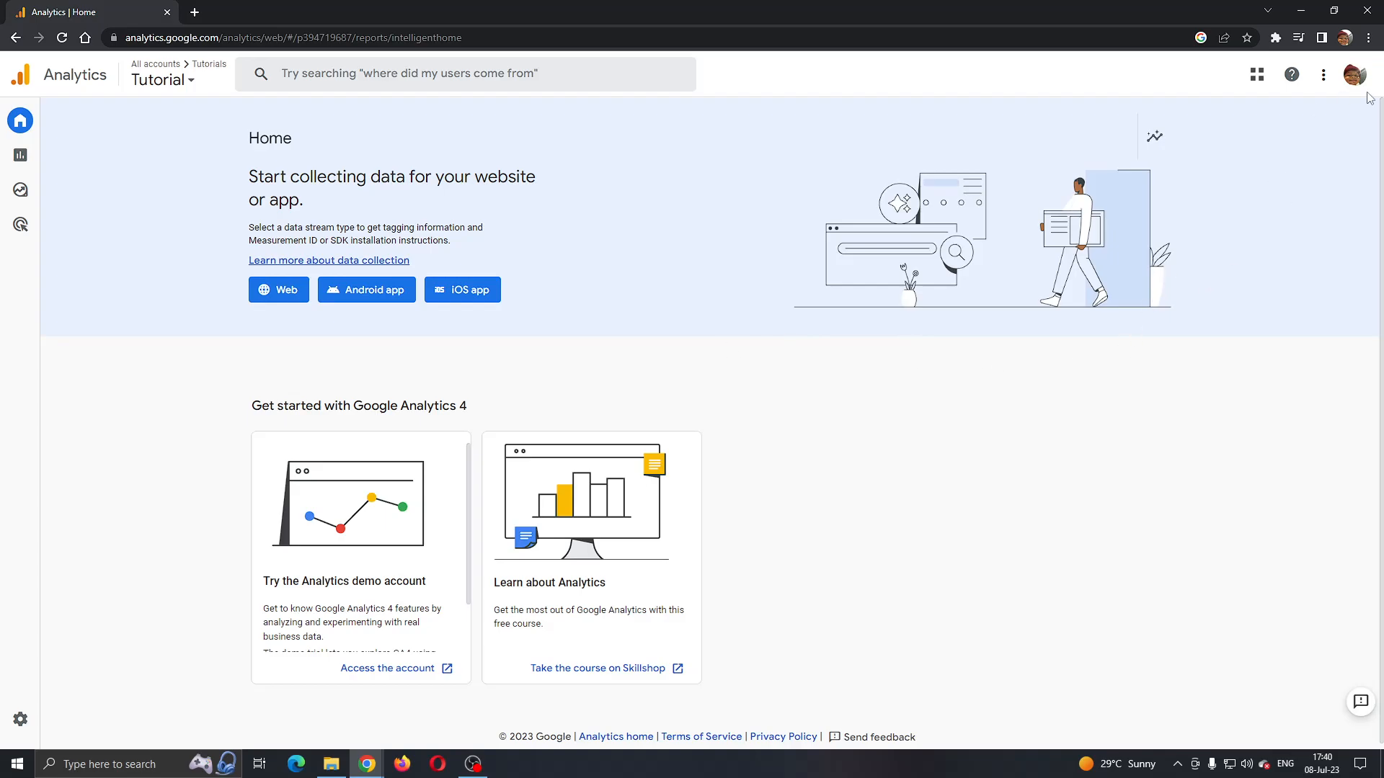
mouse_move(1366, 89)
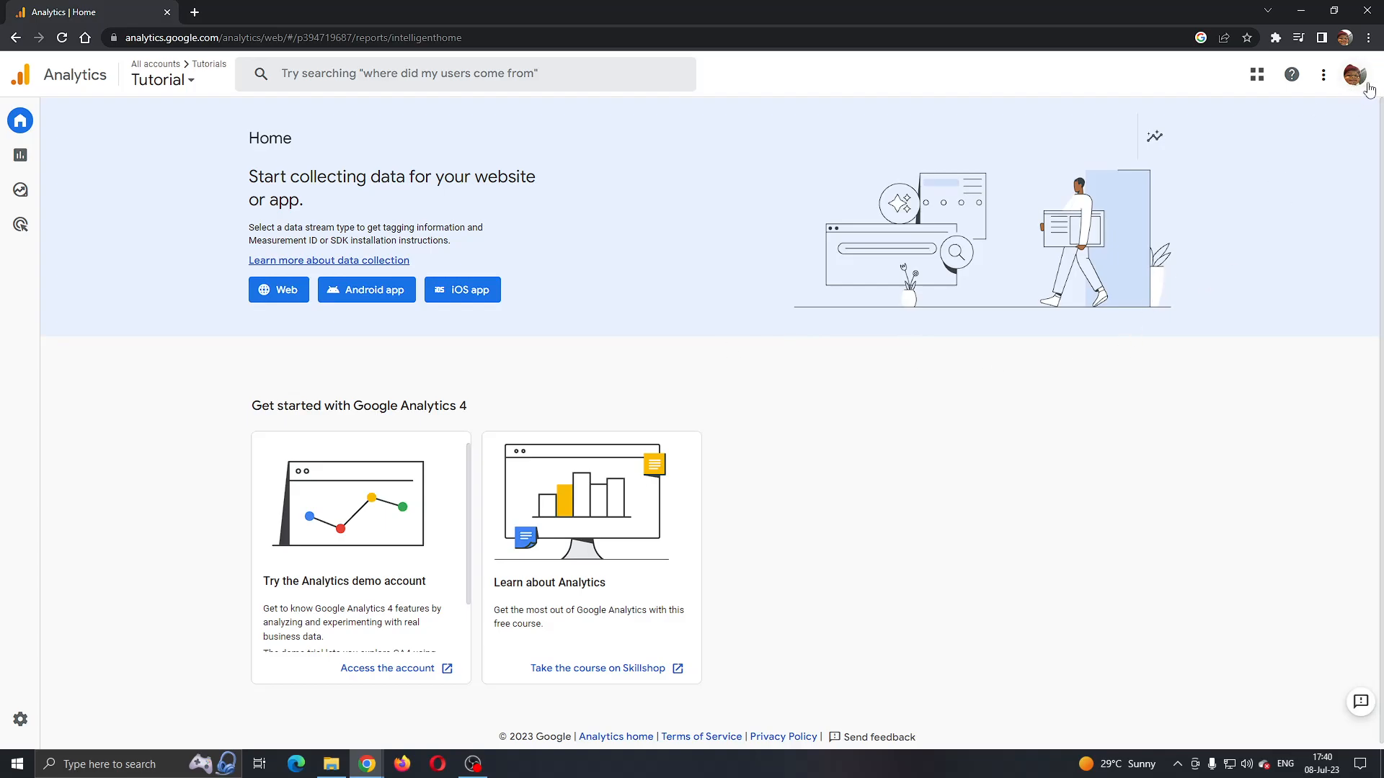
mouse_move(1348, 73)
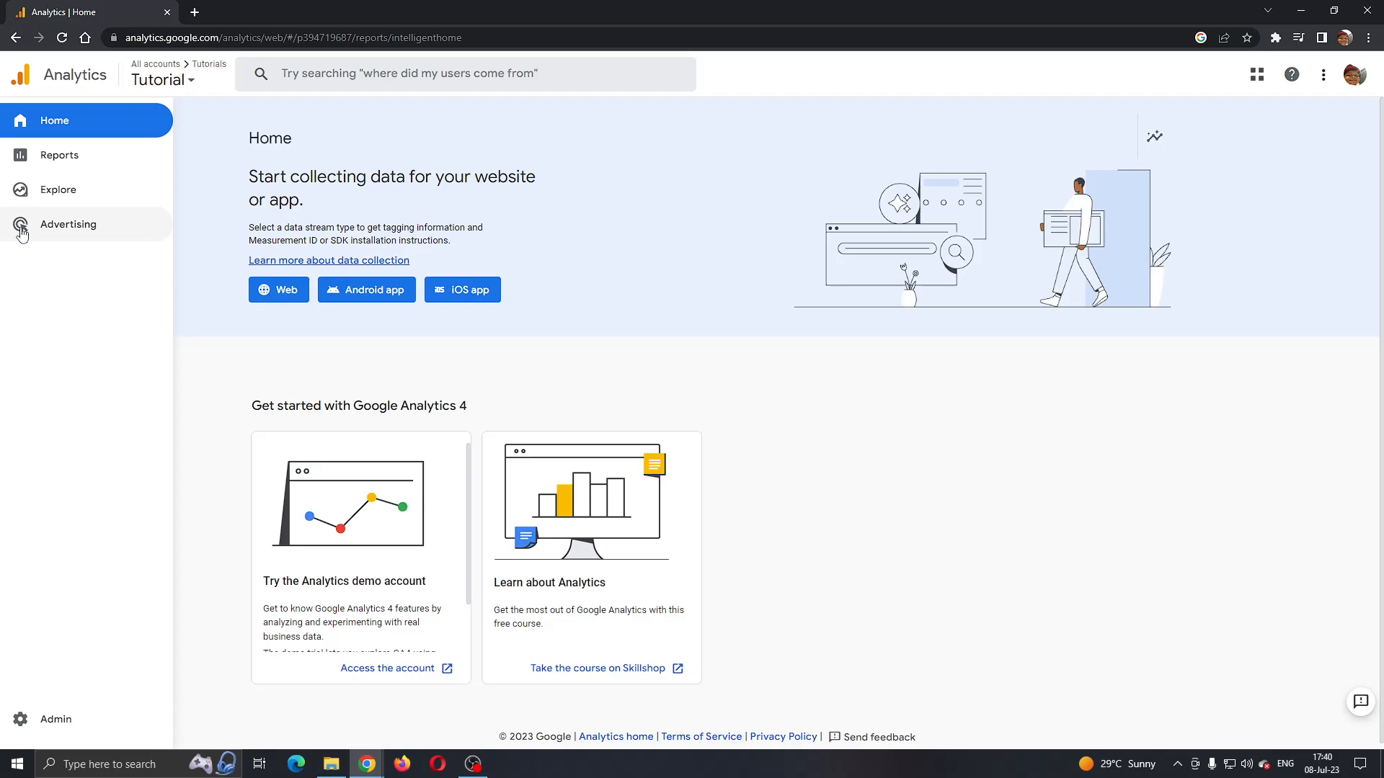
mouse_move(46, 225)
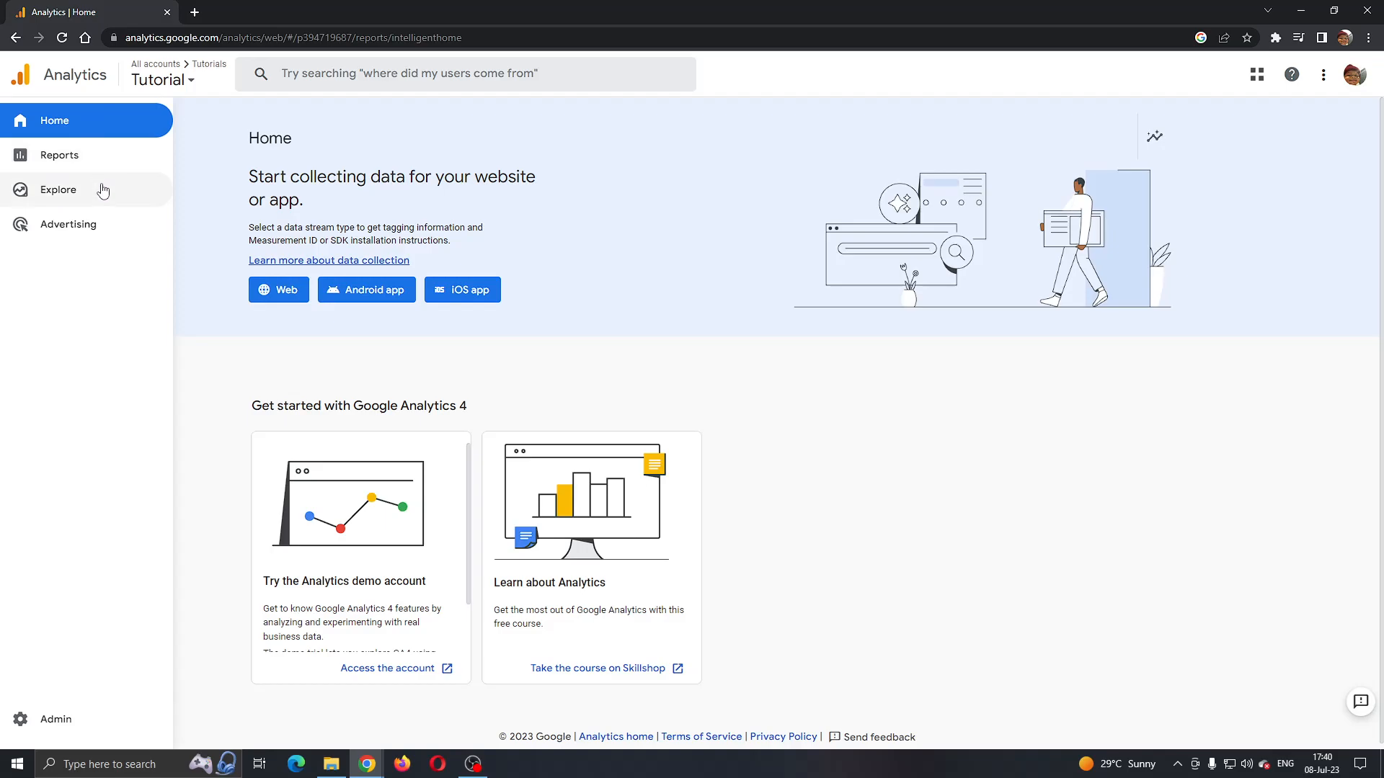
mouse_move(120, 164)
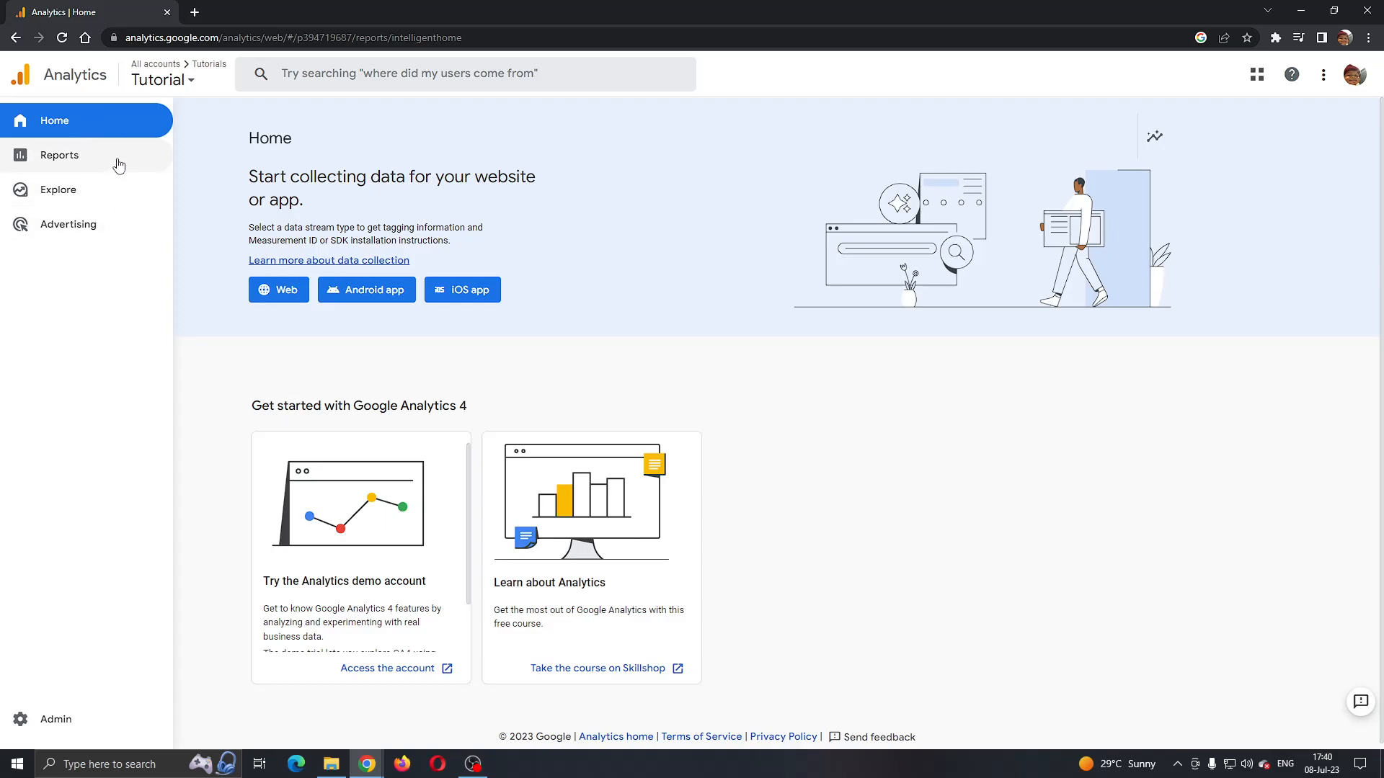
mouse_move(98, 178)
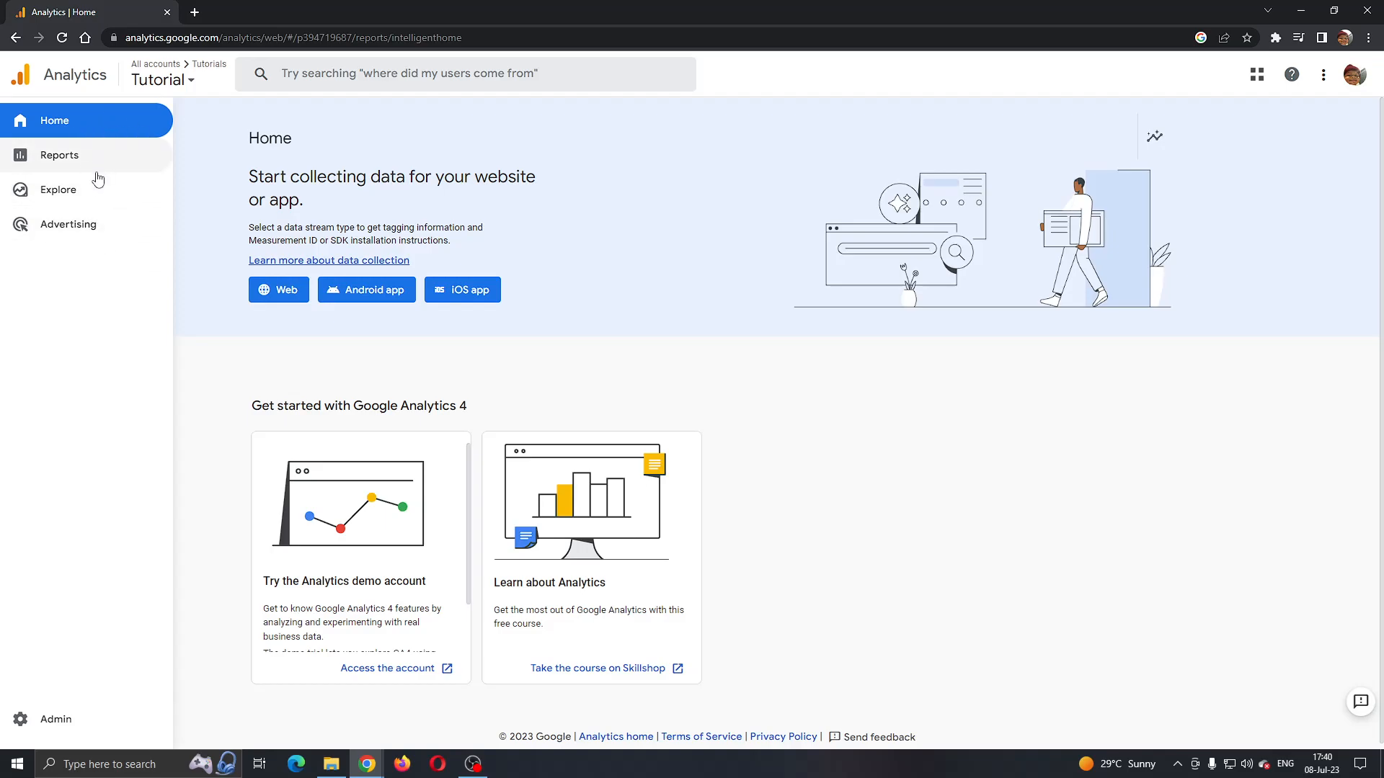
mouse_move(62, 227)
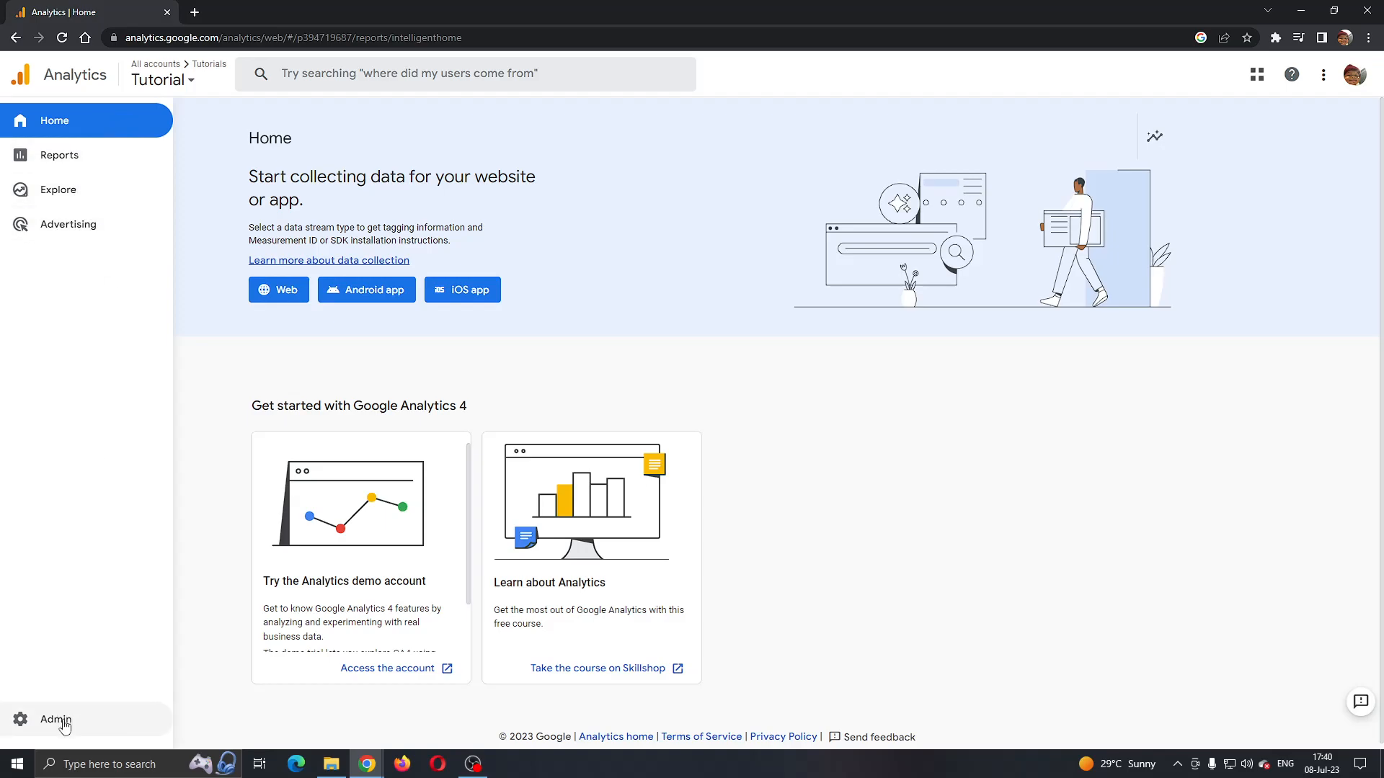
mouse_move(61, 731)
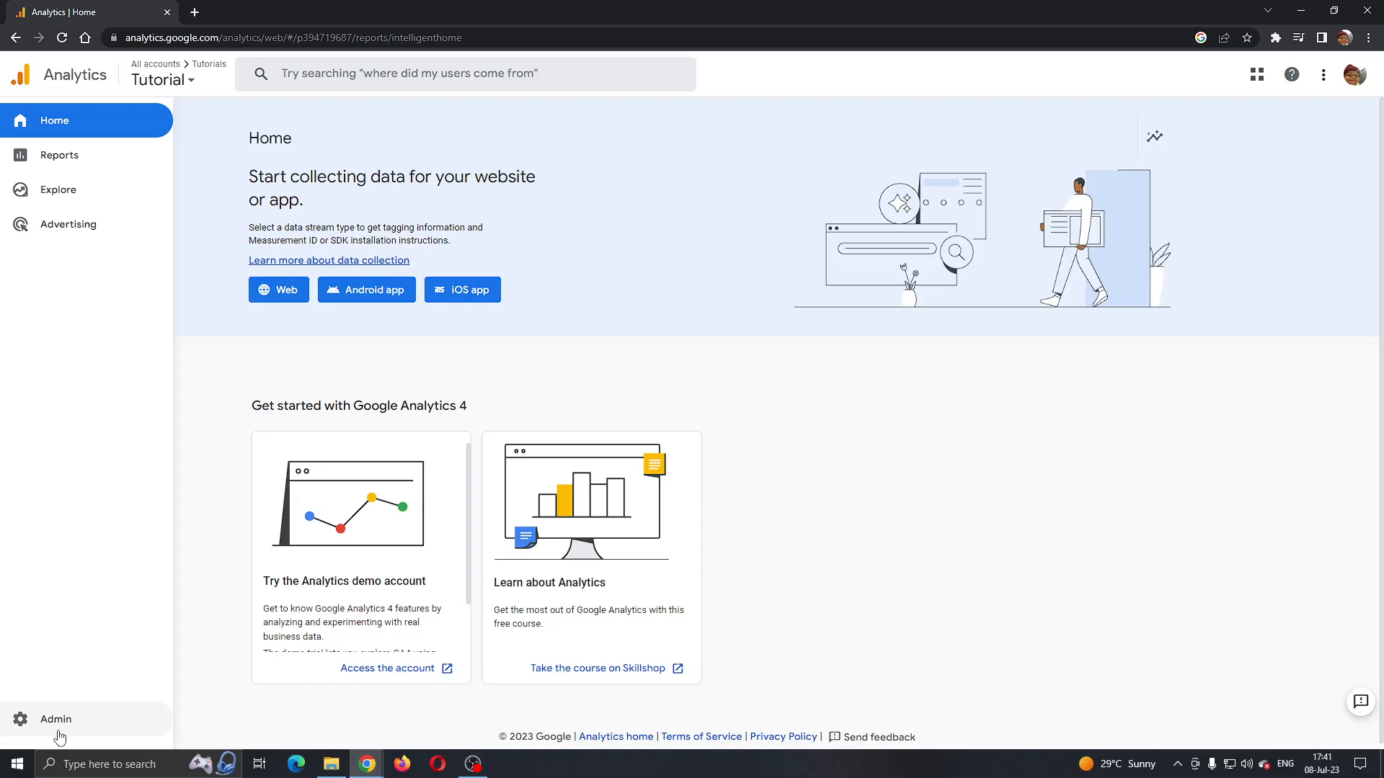
Open the Admin page for the Tutorials account and Tutorial property, then head to user settings
left_click(55, 718)
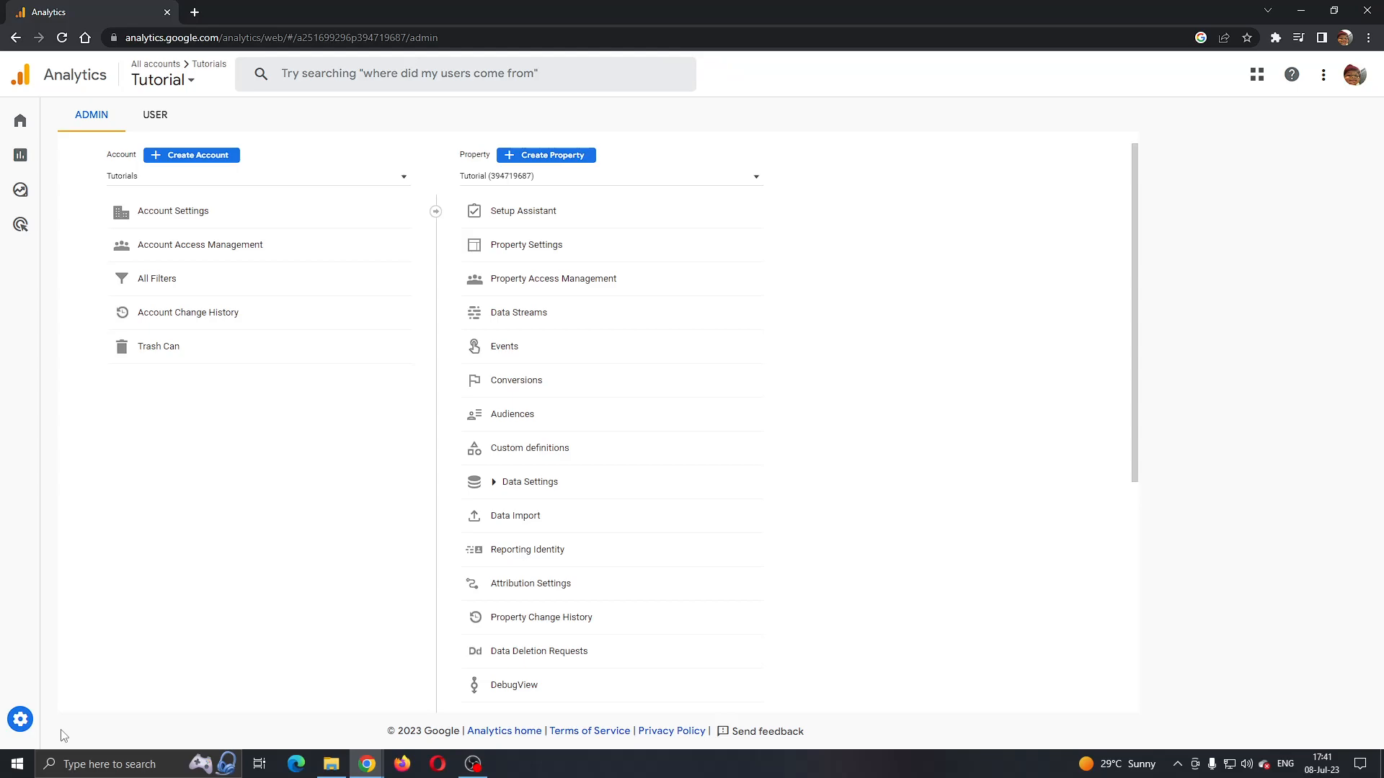
mouse_move(69, 732)
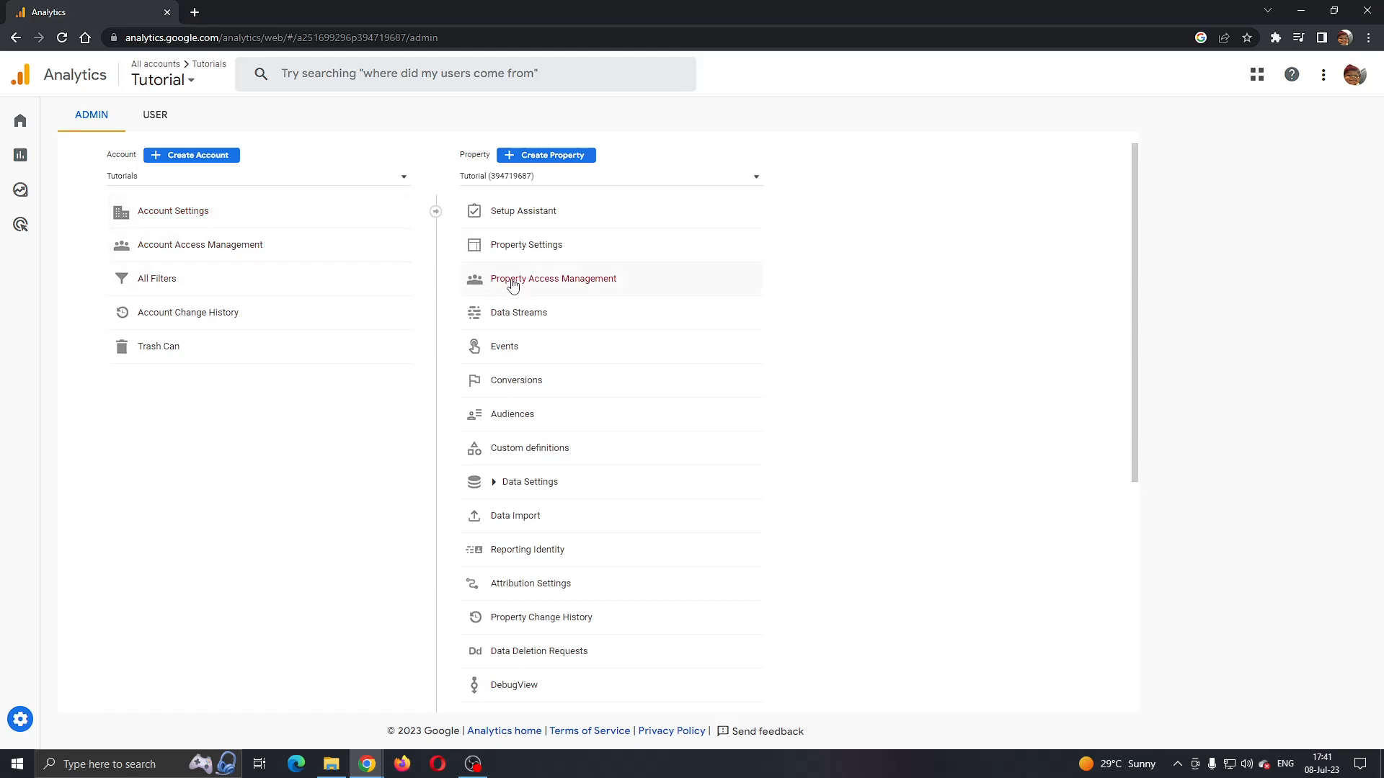
mouse_move(633, 305)
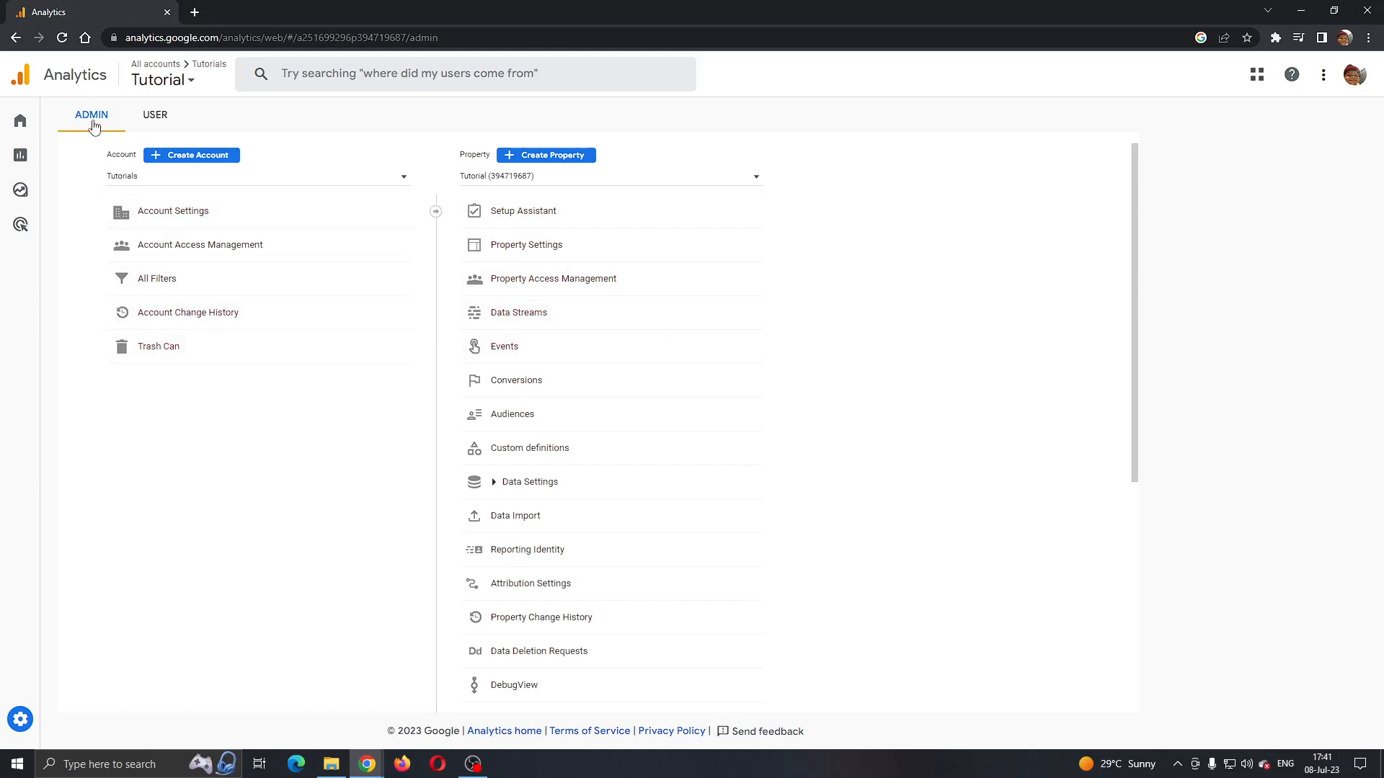
left_click(155, 115)
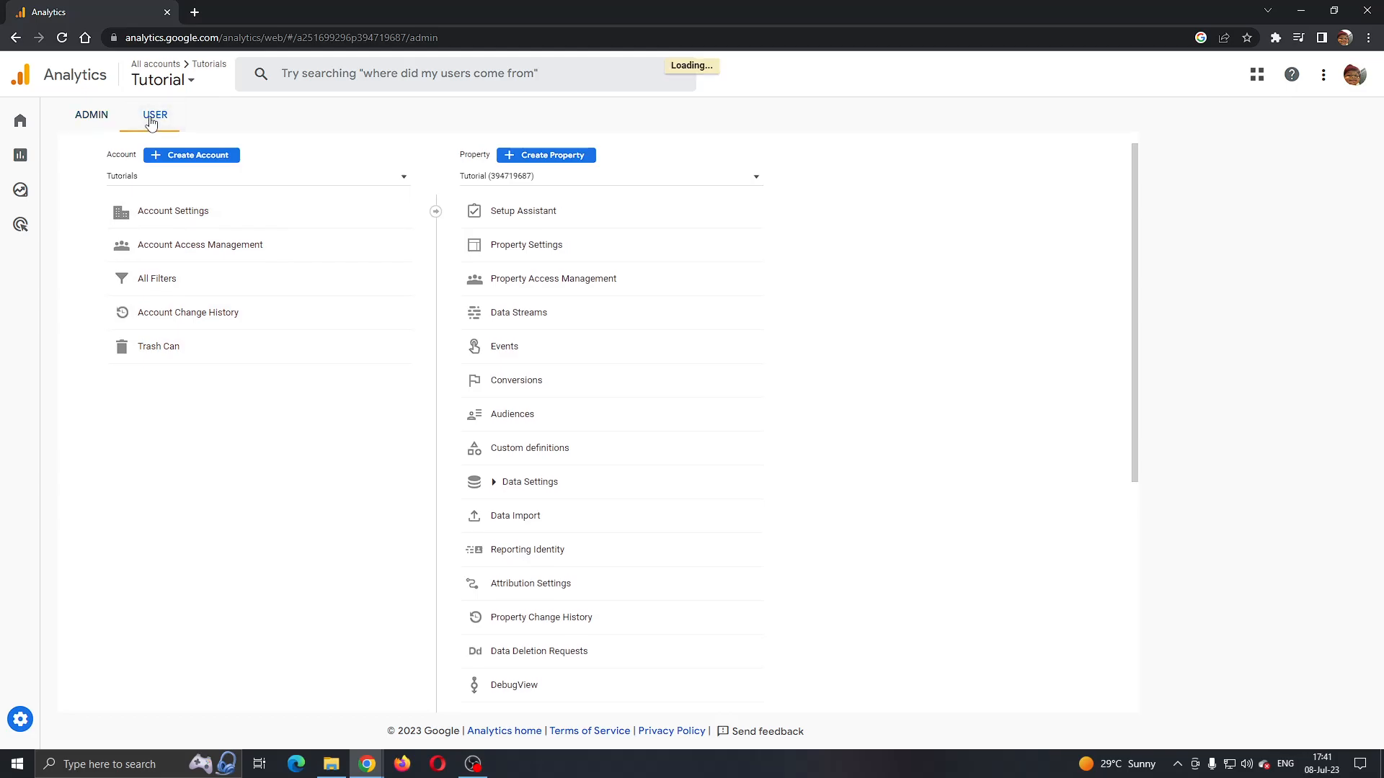
View the Language choices in user settings, leave English (United States), and return Home
left_click(156, 116)
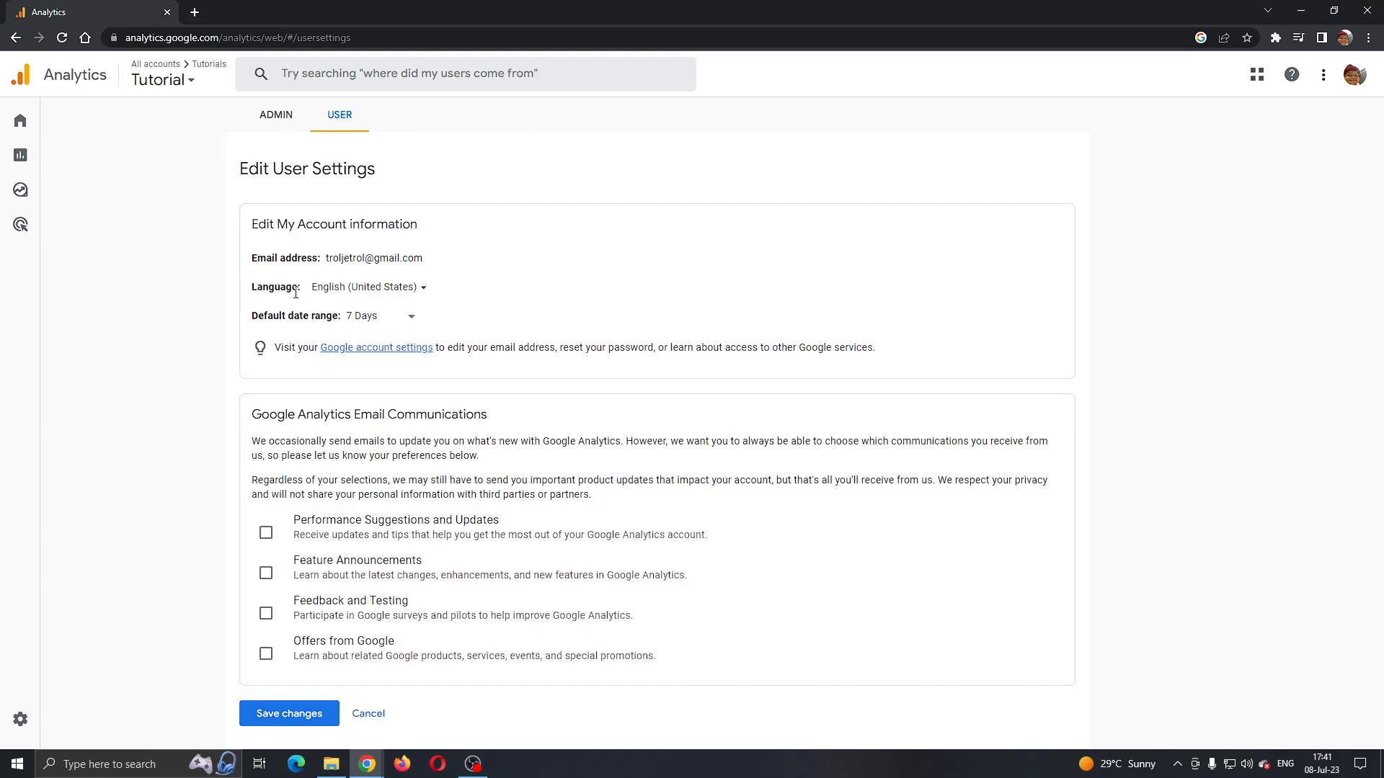
left_click(368, 285)
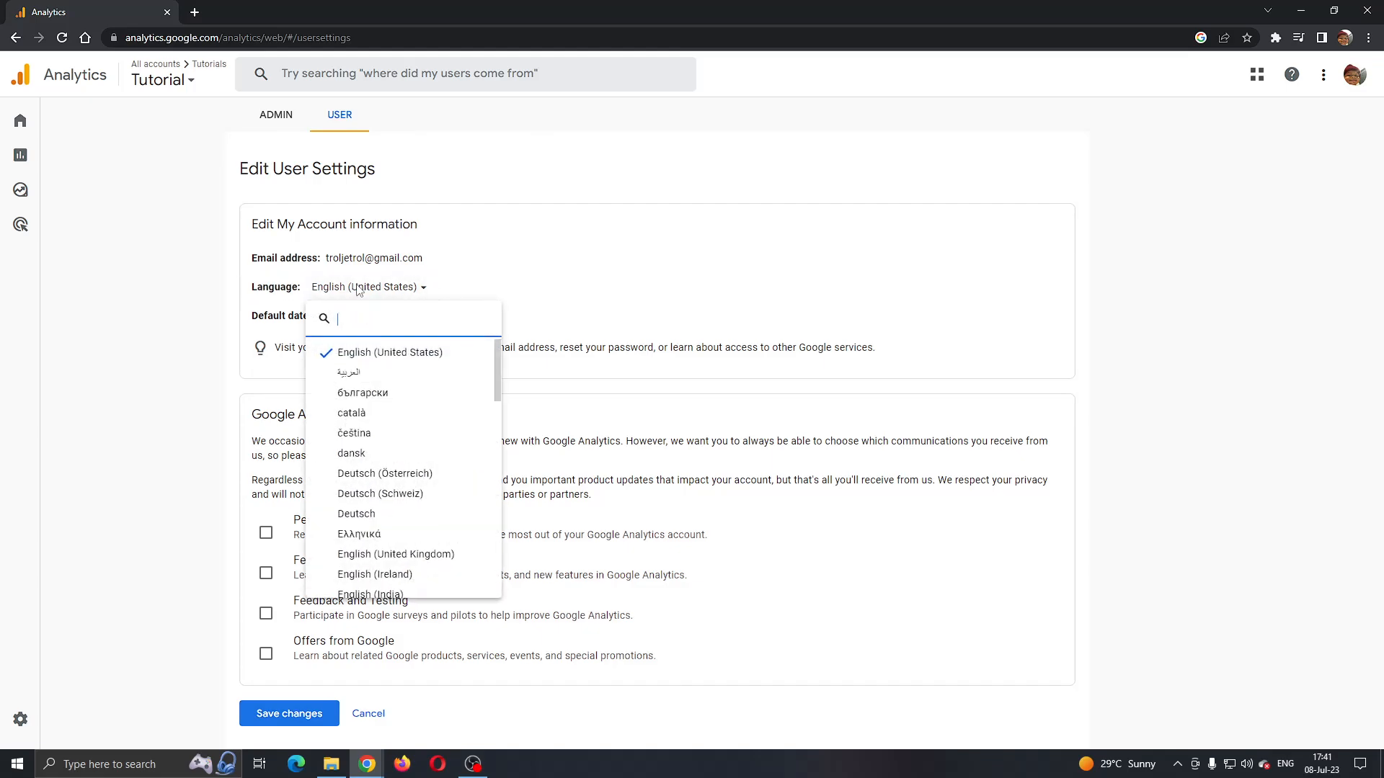
mouse_move(667, 344)
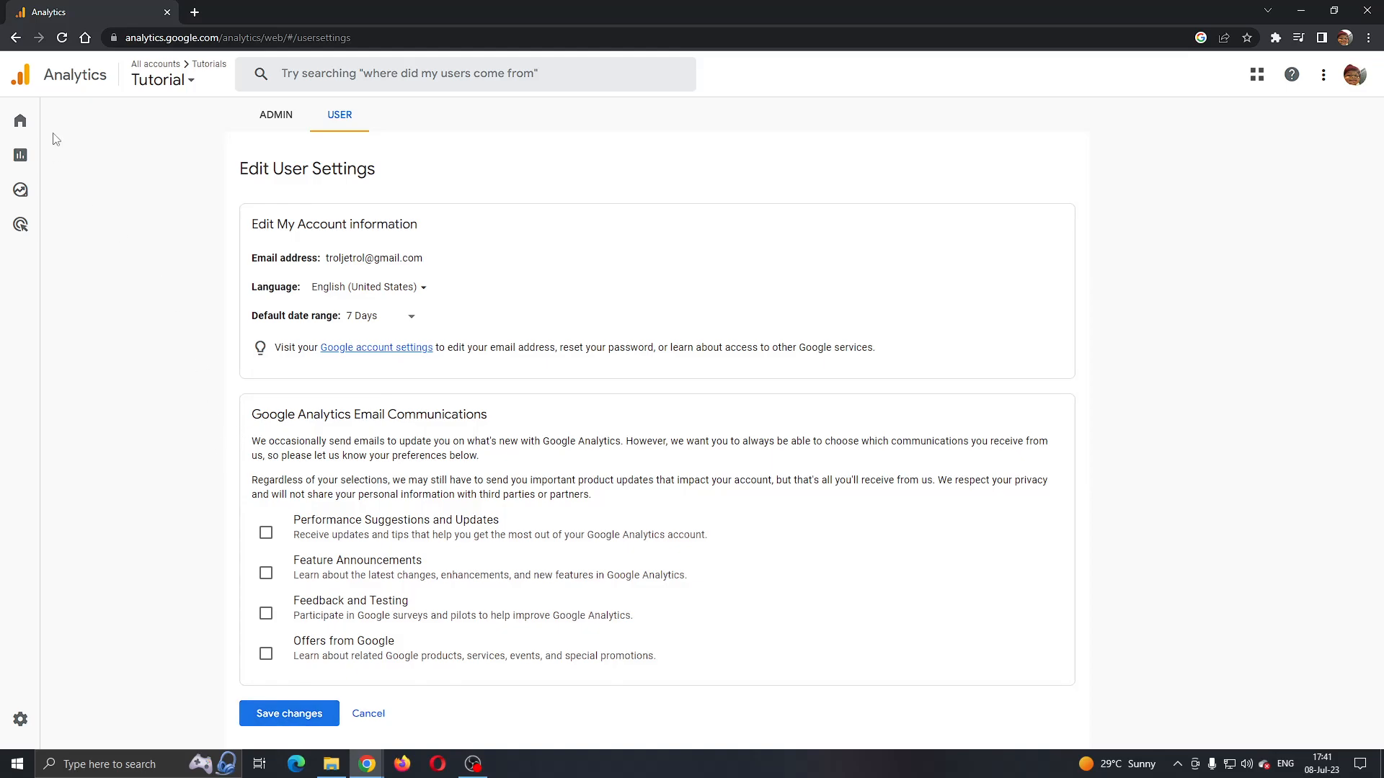
left_click(19, 119)
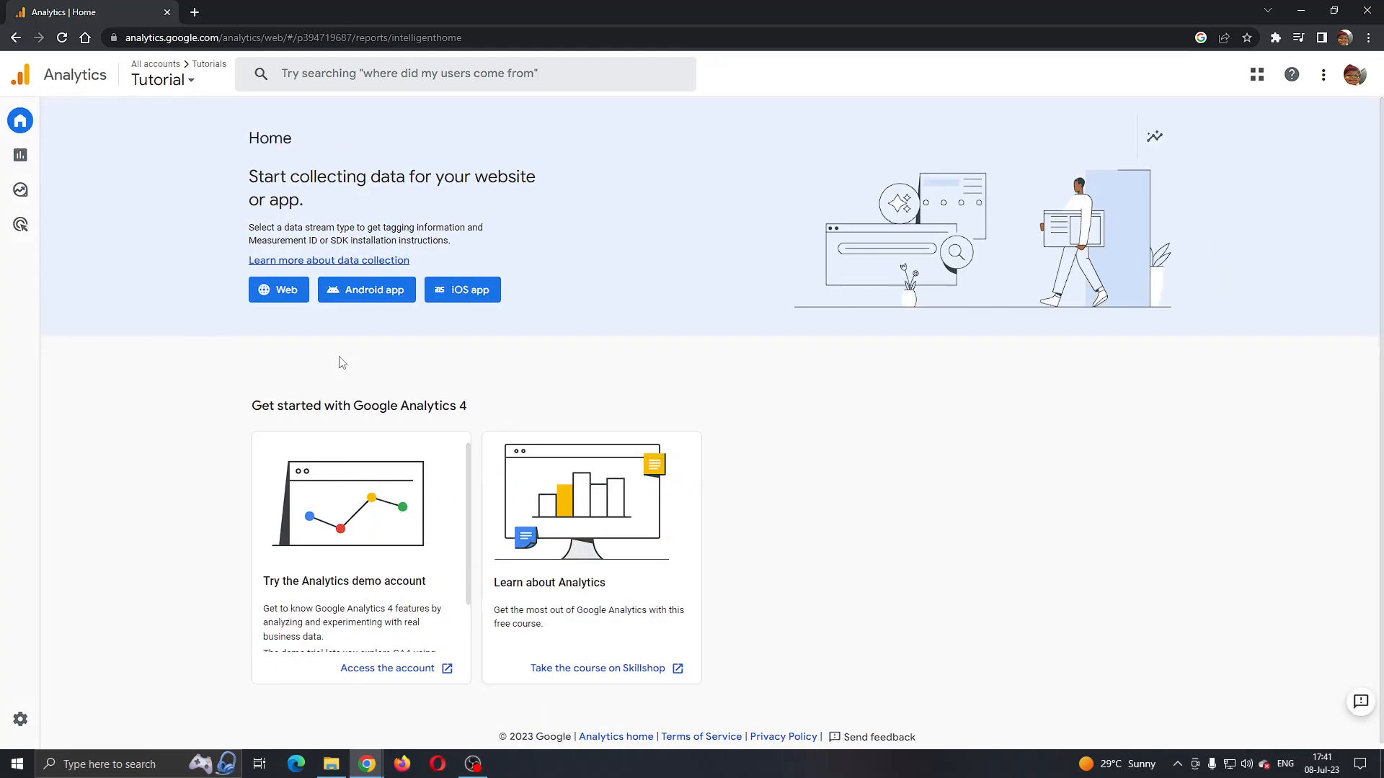